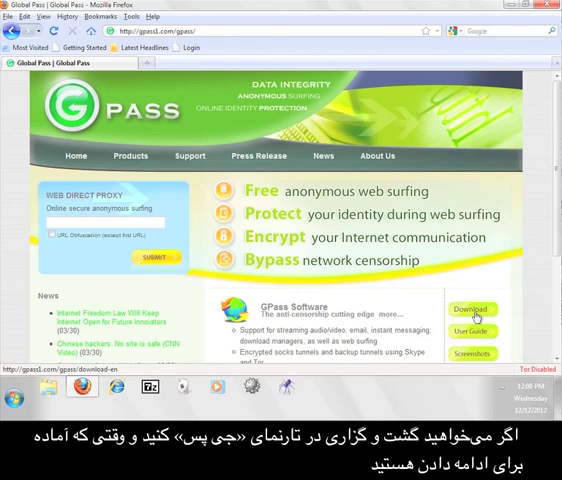
Step: Download the GPass 4.1.0 executable from the Download page and save the file
{"action": "left_click", "coordinate": [472, 312]}
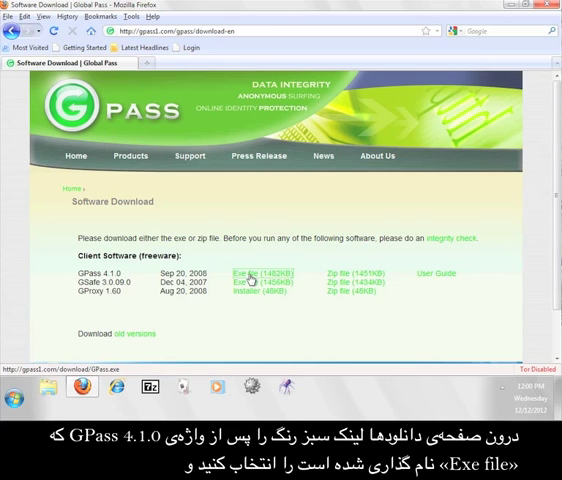
{"action": "left_click", "coordinate": [244, 272]}
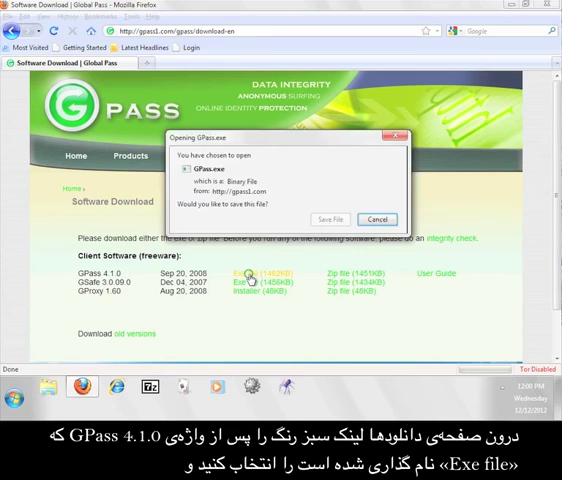
{"action": "left_click", "coordinate": [330, 220]}
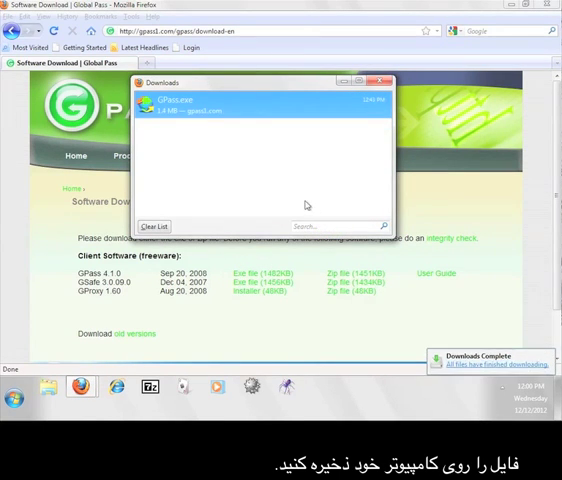
Step: Go to the Skype for Windows page via Get Skype and start the download
{"action": "left_click", "coordinate": [380, 82]}
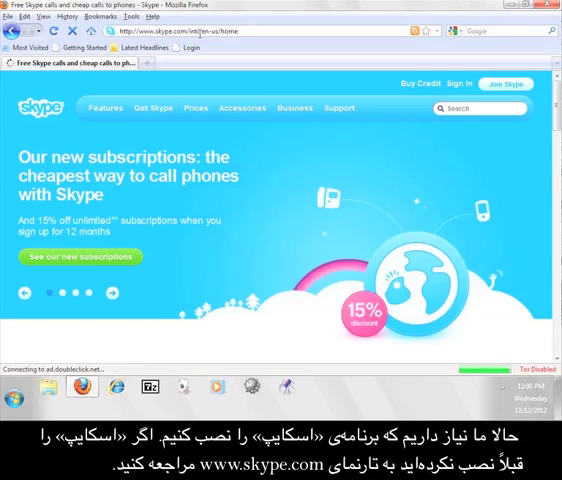
{"action": "left_click", "coordinate": [152, 108]}
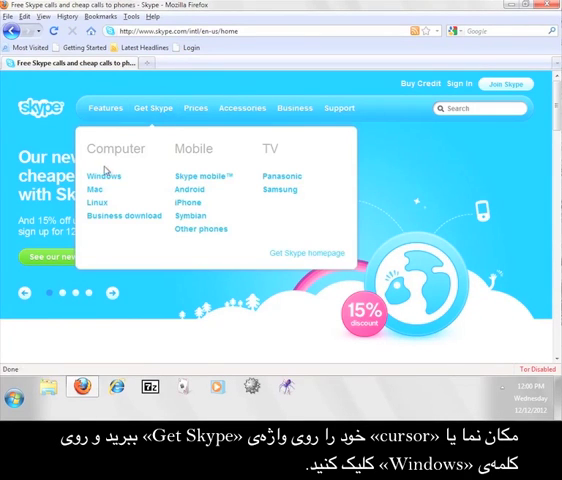
{"action": "left_click", "coordinate": [104, 176]}
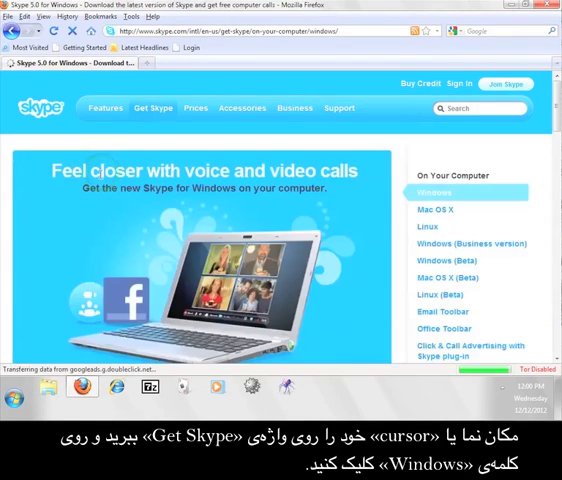
{"action": "scroll", "scroll_direction": "down", "scroll_amount": 3}
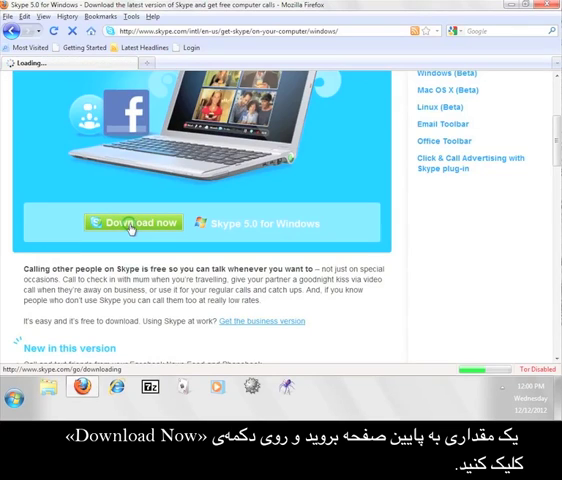
{"action": "left_click", "coordinate": [132, 222]}
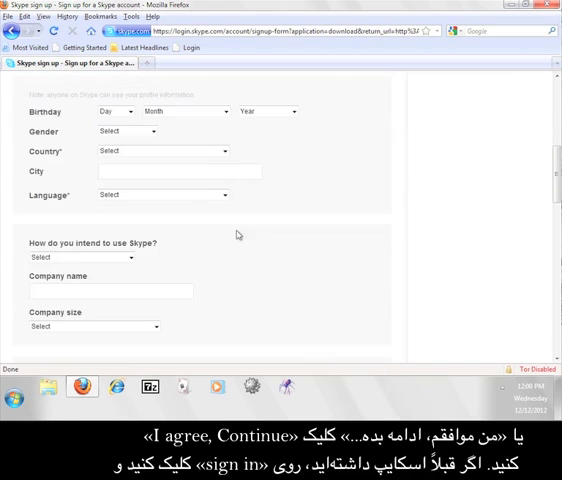
Step: Sign in with the existing Skype account and save SkypeSetup.exe to the computer
{"action": "scroll", "scroll_direction": "down", "scroll_amount": 3}
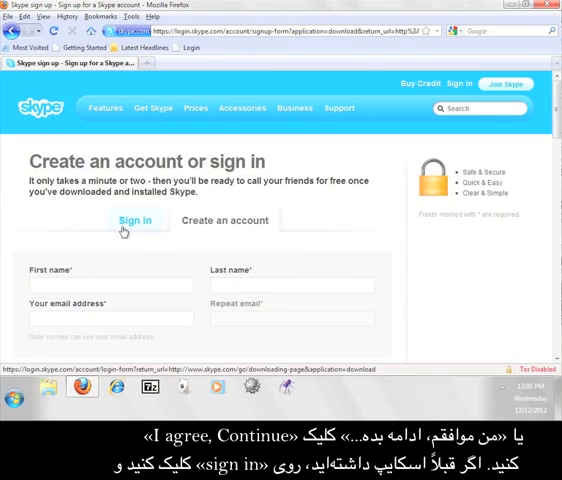
{"action": "left_click", "coordinate": [136, 220]}
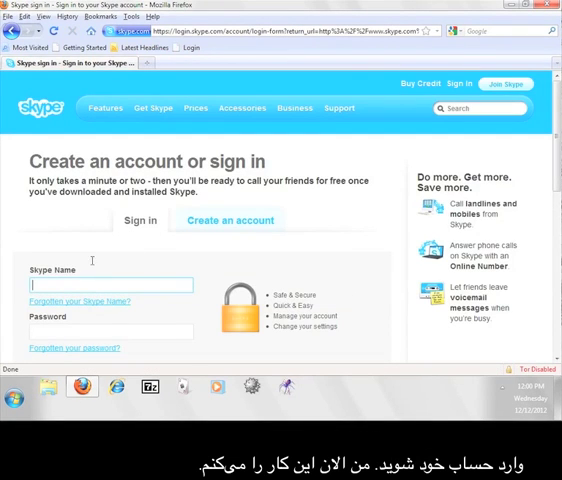
{"action": "type", "text": "twelvepmtutorials"}
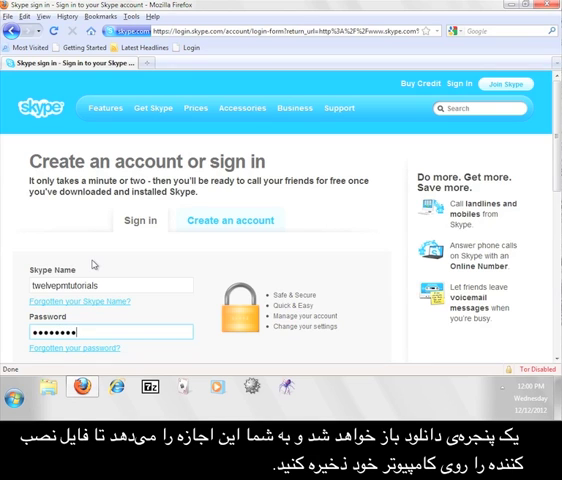
{"action": "left_click", "coordinate": [68, 260]}
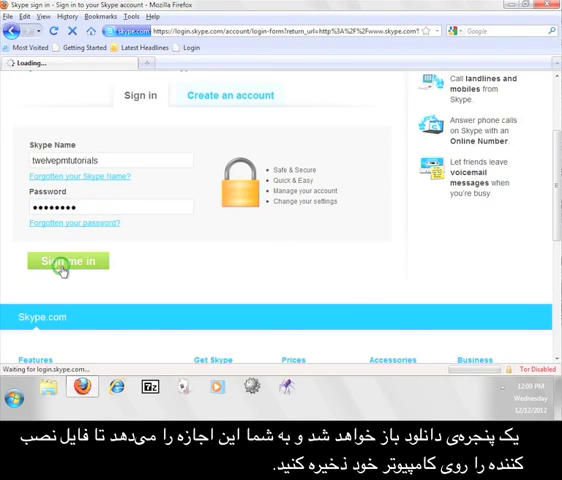
{"action": "left_click", "coordinate": [68, 260]}
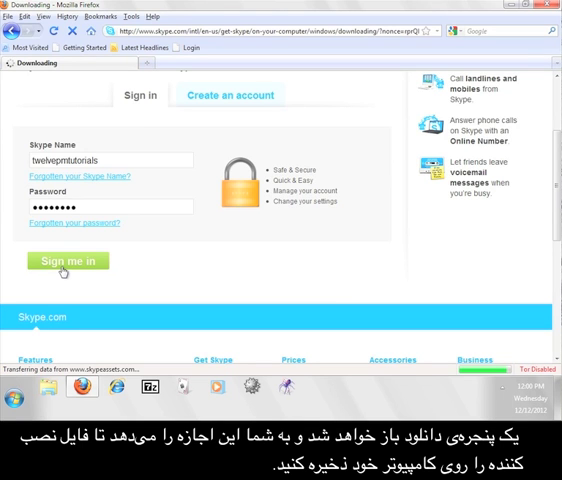
{"action": "left_click", "coordinate": [68, 260]}
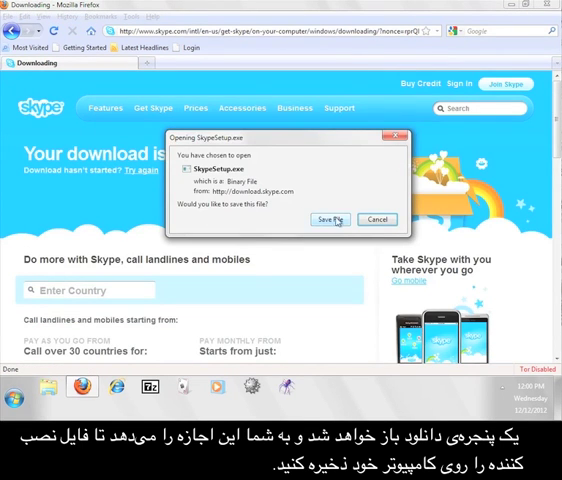
{"action": "left_click", "coordinate": [330, 220]}
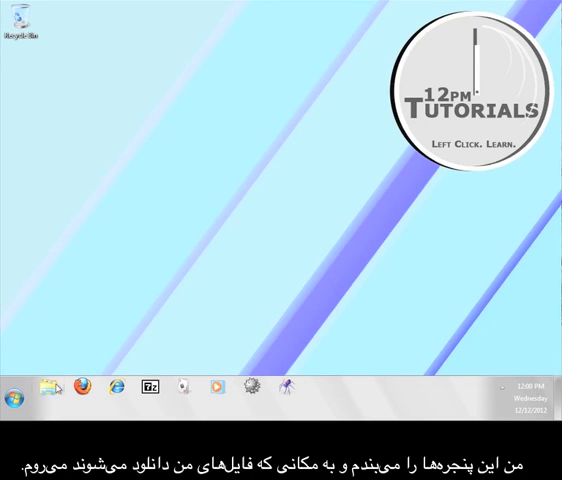
Step: Run SkypeSetup from the Downloads folder, confirming the security warning
{"action": "left_click", "coordinate": [48, 388]}
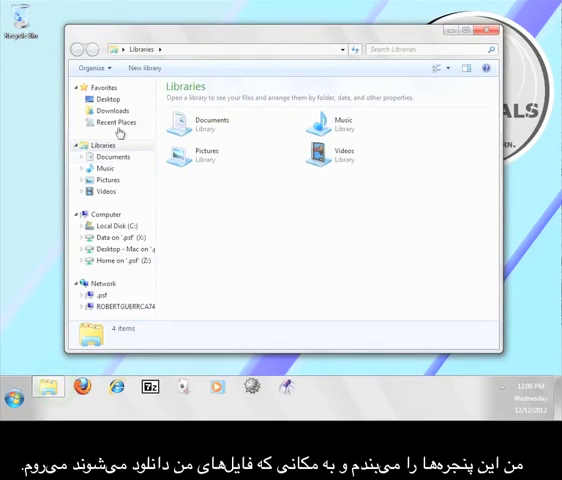
{"action": "left_click", "coordinate": [112, 110]}
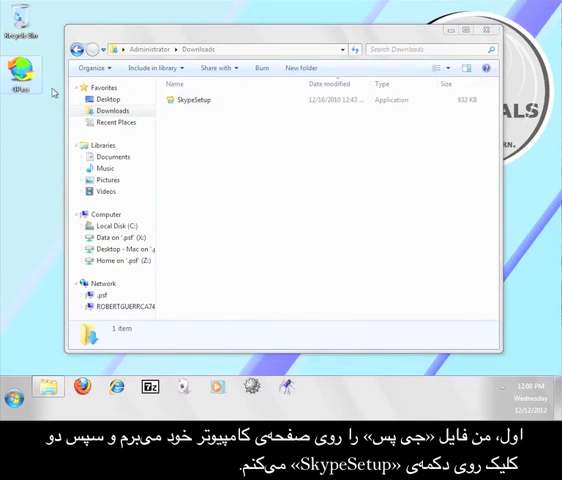
{"action": "double_click", "coordinate": [192, 100]}
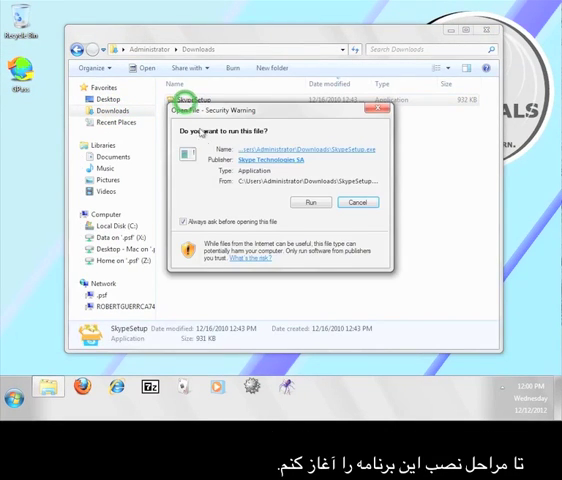
{"action": "left_click", "coordinate": [312, 202]}
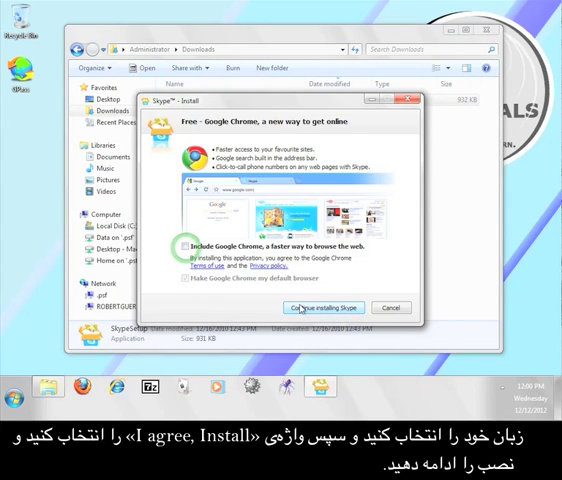
Step: Accept the terms to install Skype, then start Skype once installation finishes
{"action": "left_click", "coordinate": [322, 308]}
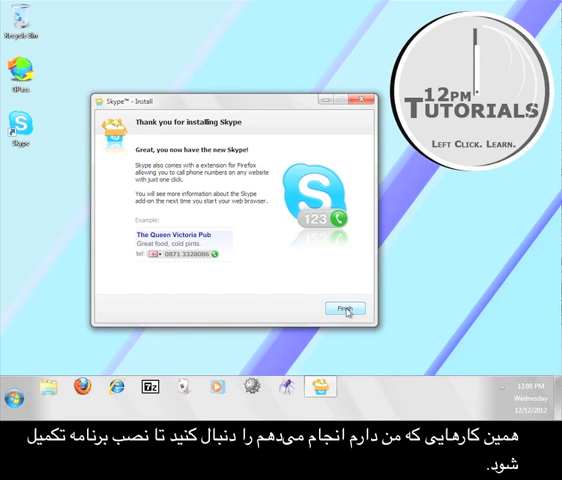
{"action": "left_click", "coordinate": [344, 308]}
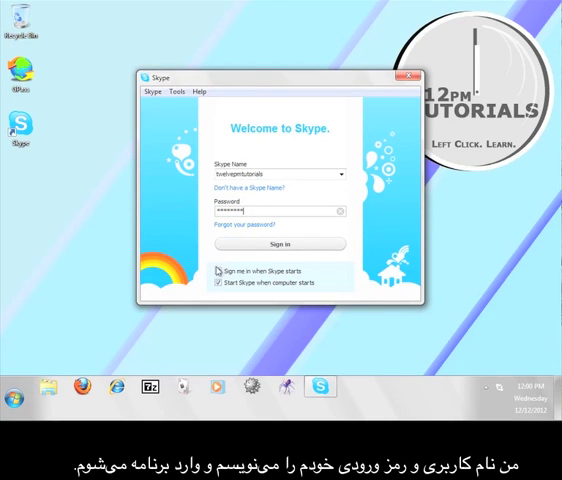
Step: Sign in to Skype, close the home page, move the contacts window right and minimize it
{"action": "left_click", "coordinate": [280, 244]}
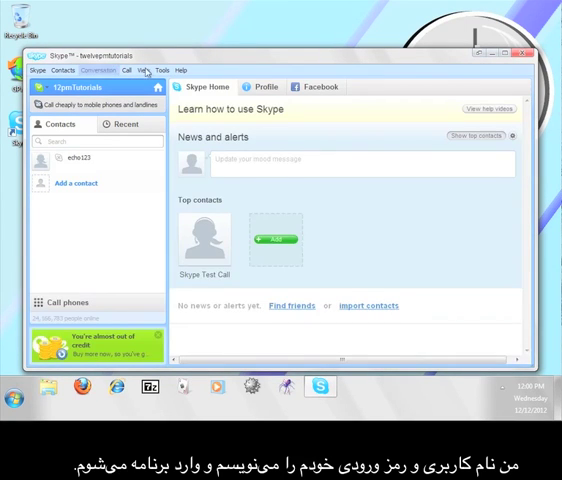
{"action": "left_click", "coordinate": [144, 70]}
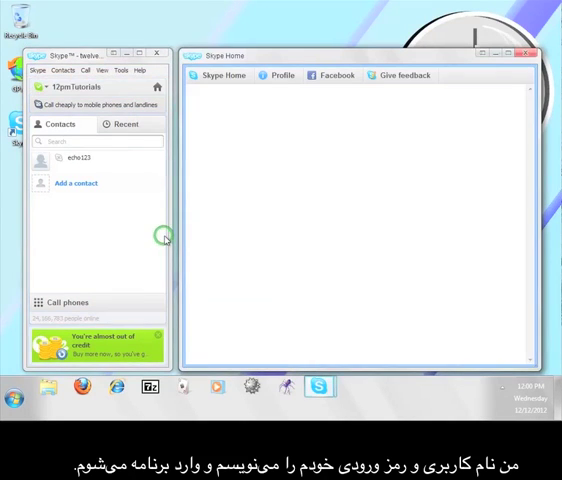
{"action": "left_click", "coordinate": [528, 52]}
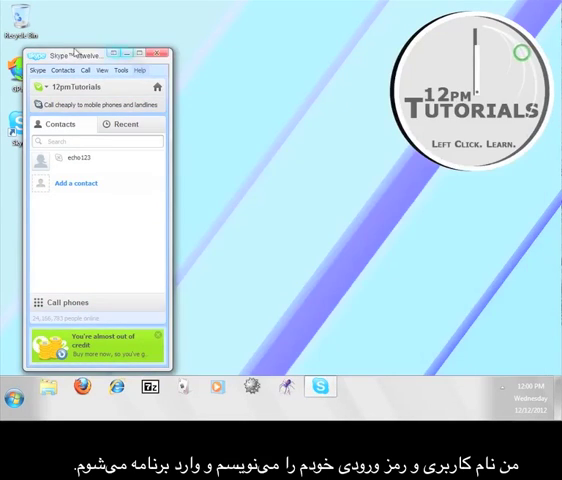
{"action": "left_click_drag", "start_coordinate": [100, 56], "coordinate": [486, 36]}
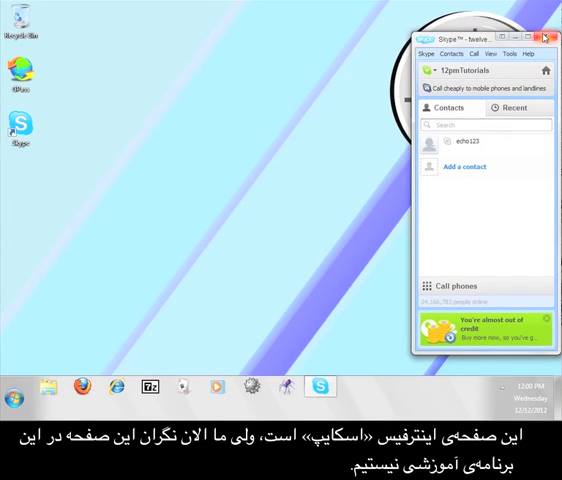
{"action": "left_click", "coordinate": [536, 32]}
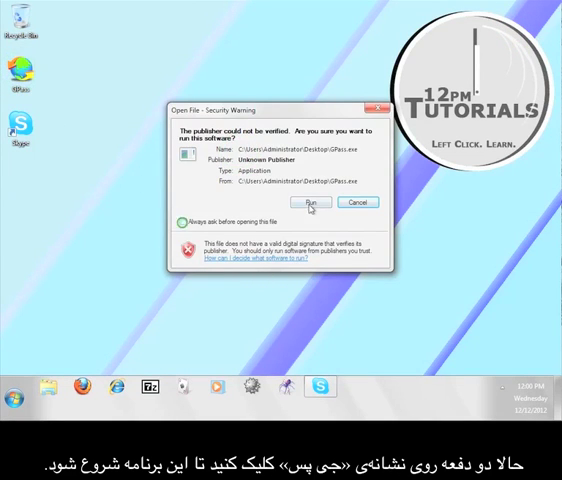
Step: Allow the unverified GPass program to run from the security warning
{"action": "left_click", "coordinate": [312, 202]}
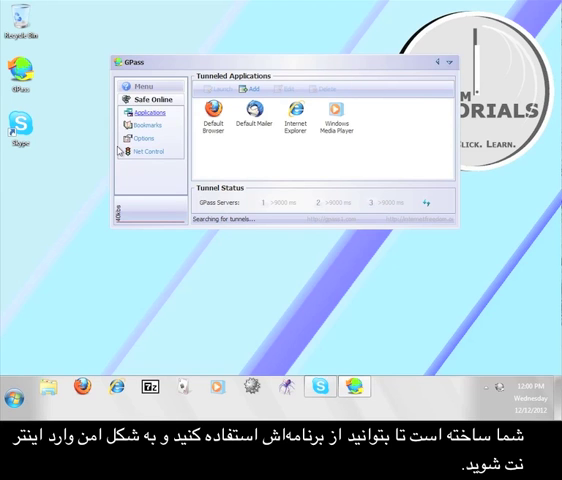
Step: Enable clearing GPass traces and IE history/cache on exit in Options, and apply
{"action": "left_click", "coordinate": [140, 138]}
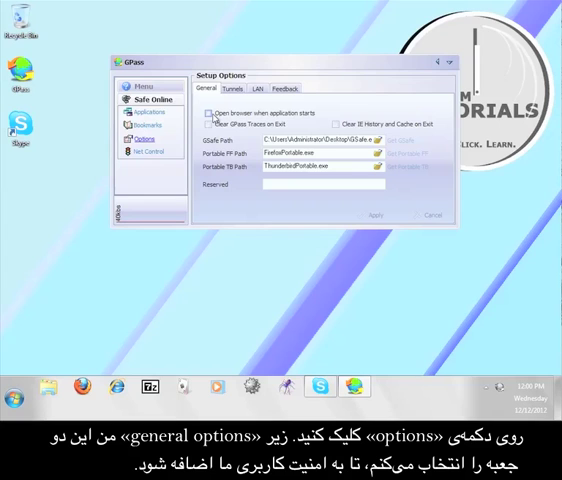
{"action": "left_click", "coordinate": [204, 122]}
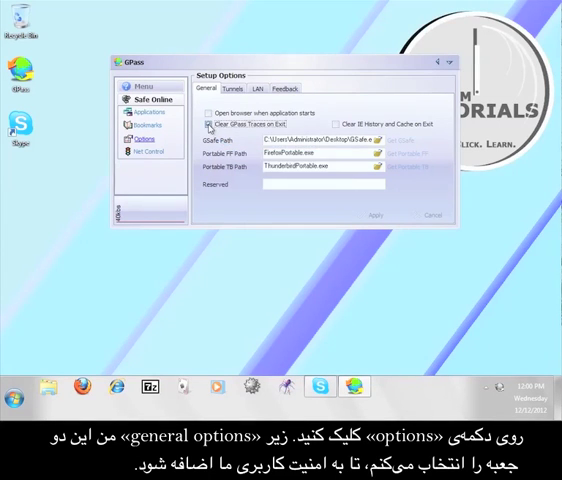
{"action": "left_click", "coordinate": [338, 124]}
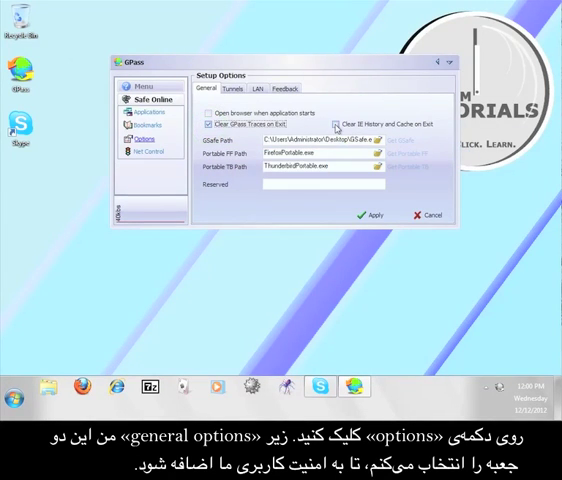
{"action": "left_click", "coordinate": [344, 122]}
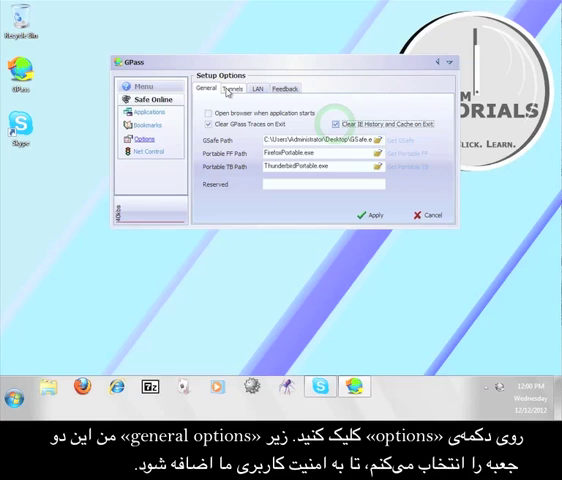
Step: Choose Skype as the tunnel and allow GPass access in Skype's prompt
{"action": "left_click", "coordinate": [232, 88]}
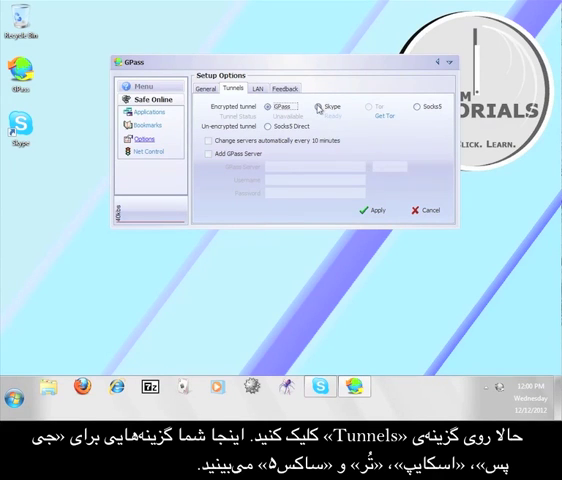
{"action": "left_click", "coordinate": [322, 108]}
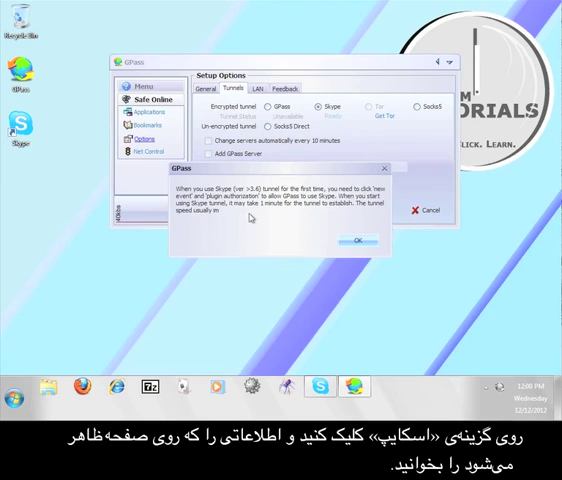
{"action": "left_click", "coordinate": [352, 240]}
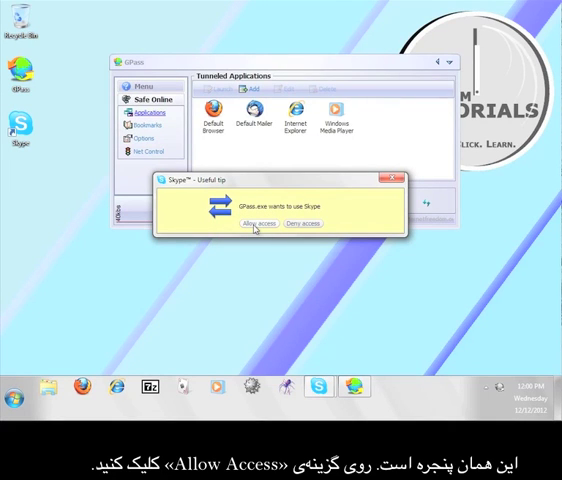
{"action": "left_click", "coordinate": [256, 222]}
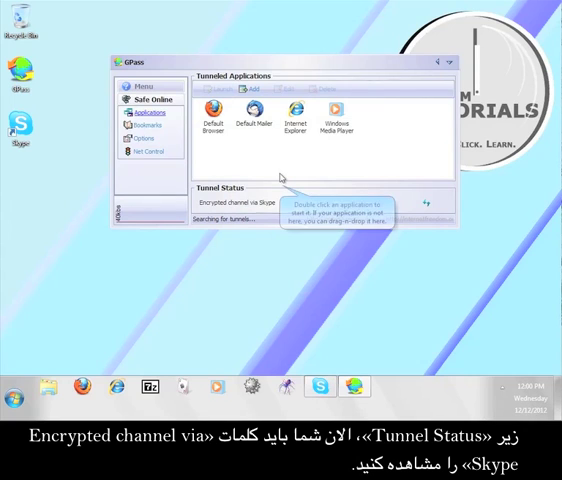
{"action": "mouse_move", "coordinate": [164, 288]}
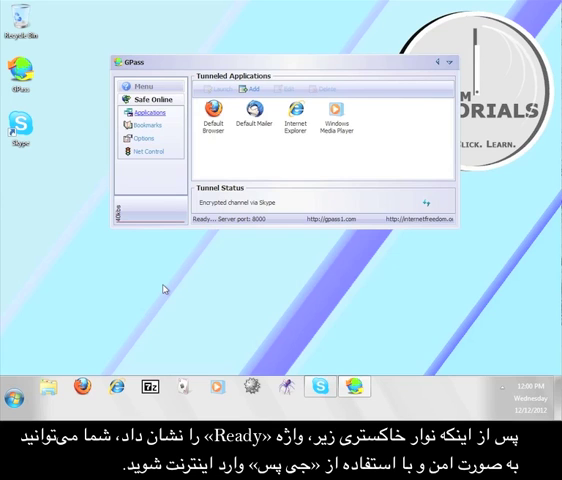
{"action": "mouse_move", "coordinate": [164, 276]}
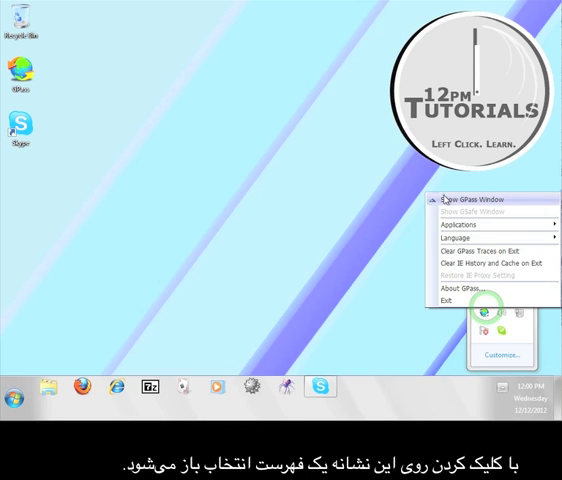
Step: Show the GPass window again from its system tray icon
{"action": "left_click", "coordinate": [464, 200]}
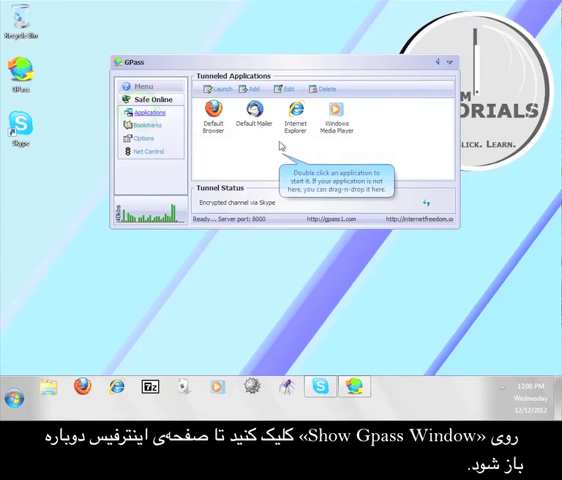
{"action": "left_click", "coordinate": [504, 384]}
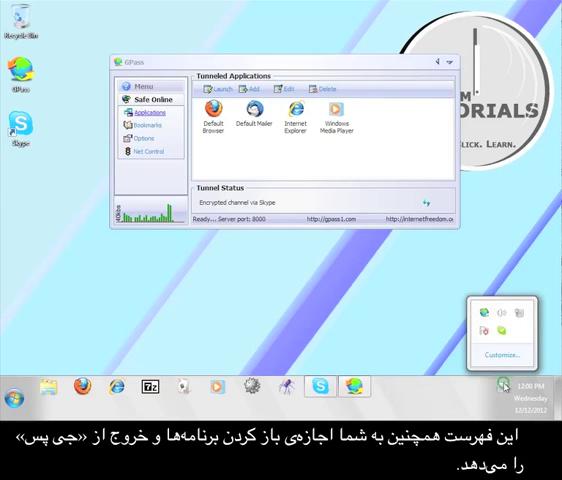